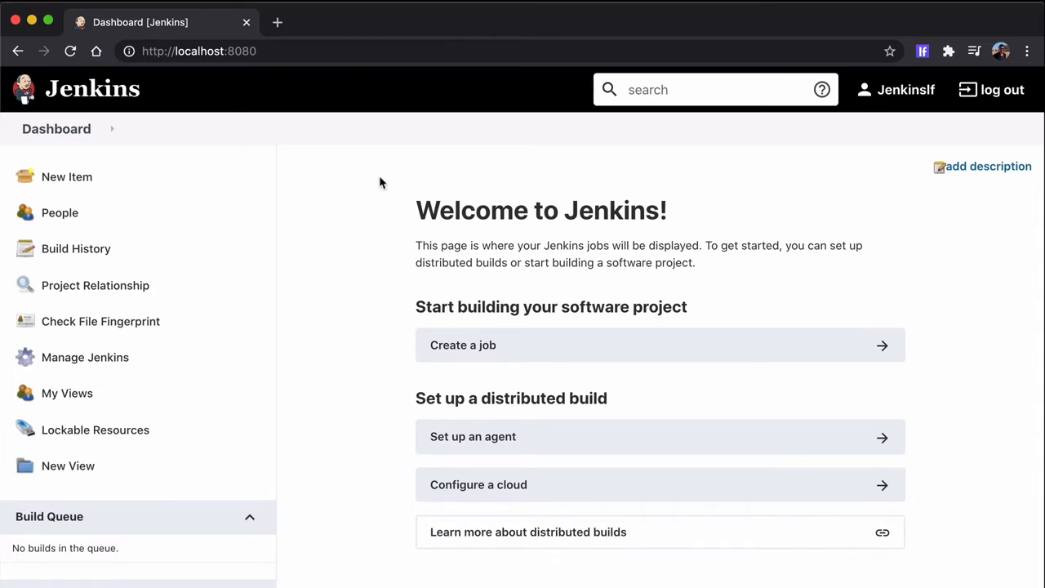
Step: Find the LoadFocus plugin among the available plugins by filtering for 'loadfocus'
{"action": "left_click", "coordinate": [85, 356]}
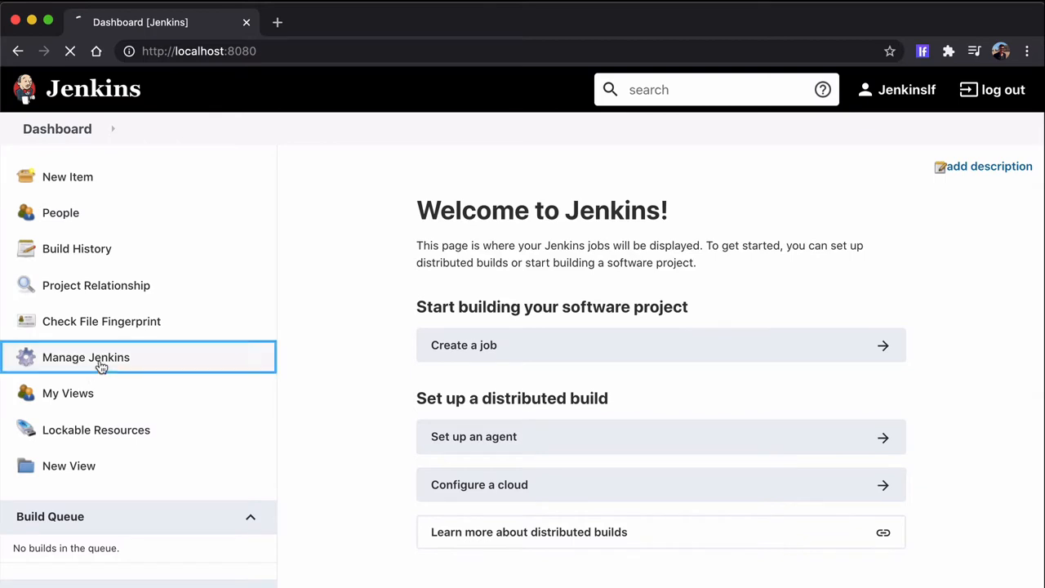
{"action": "left_click", "coordinate": [85, 356]}
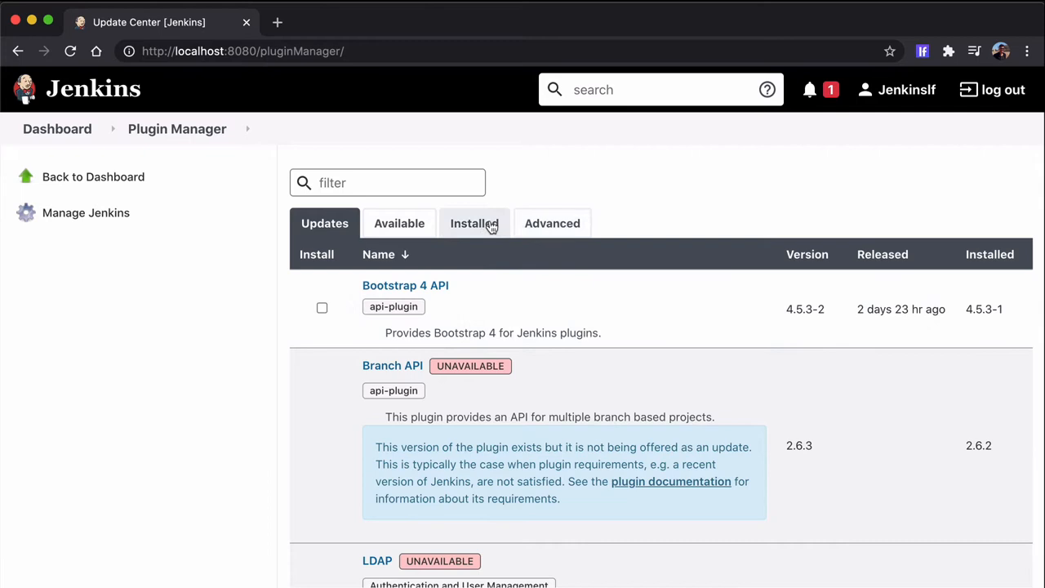
{"action": "left_click", "coordinate": [398, 222]}
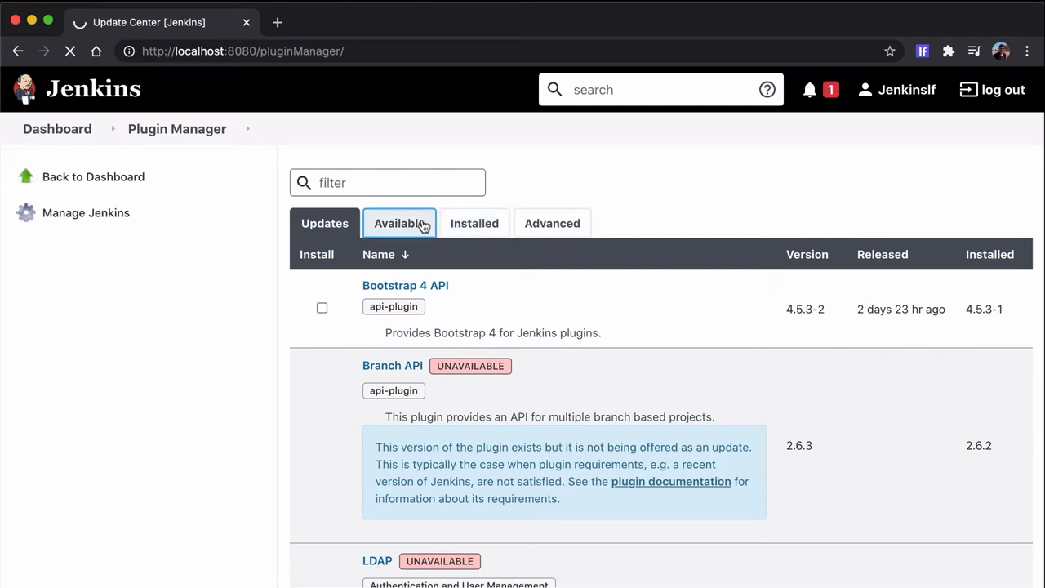
{"action": "type", "text": "loadfocus"}
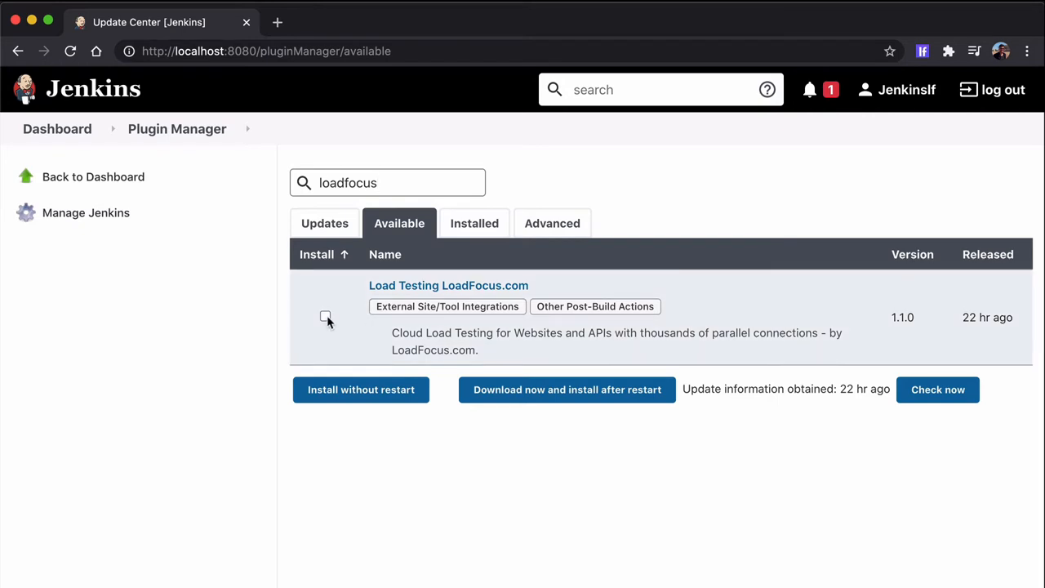
Step: Install the Load Testing LoadFocus.com plugin without restarting and return to the dashboard
{"action": "left_click", "coordinate": [325, 317]}
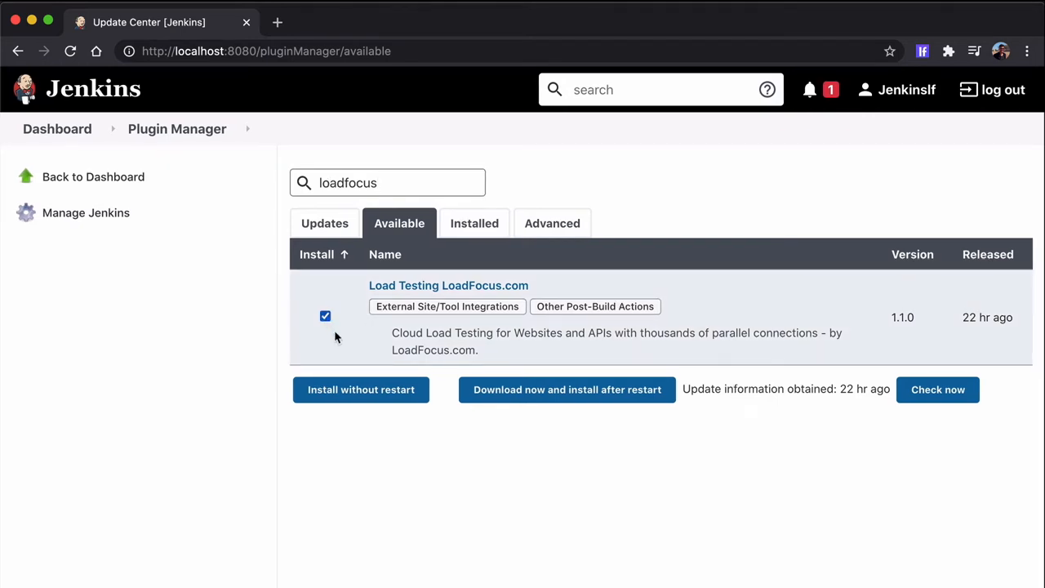
{"action": "left_click", "coordinate": [360, 389]}
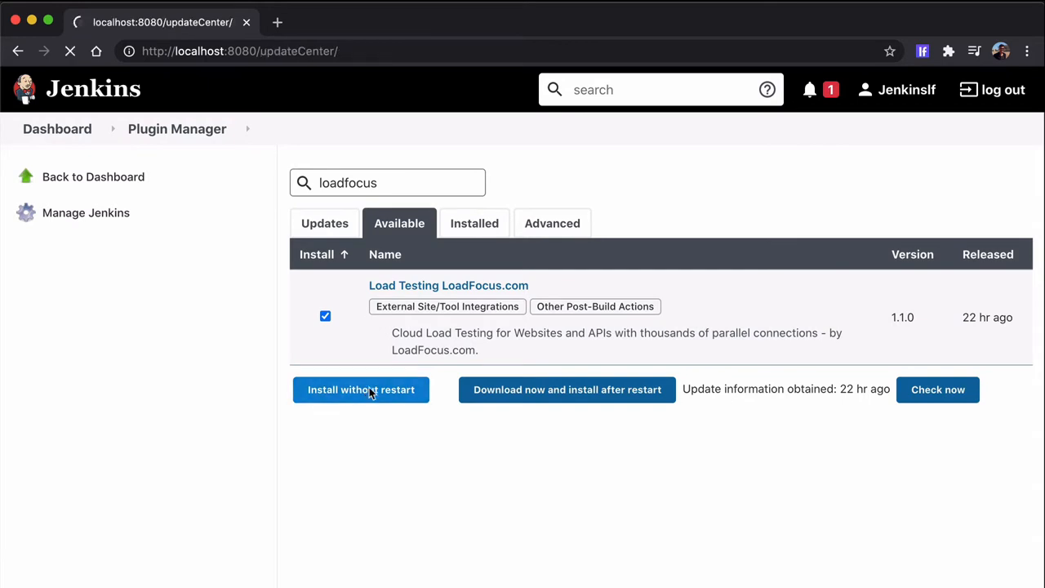
{"action": "left_click", "coordinate": [361, 388]}
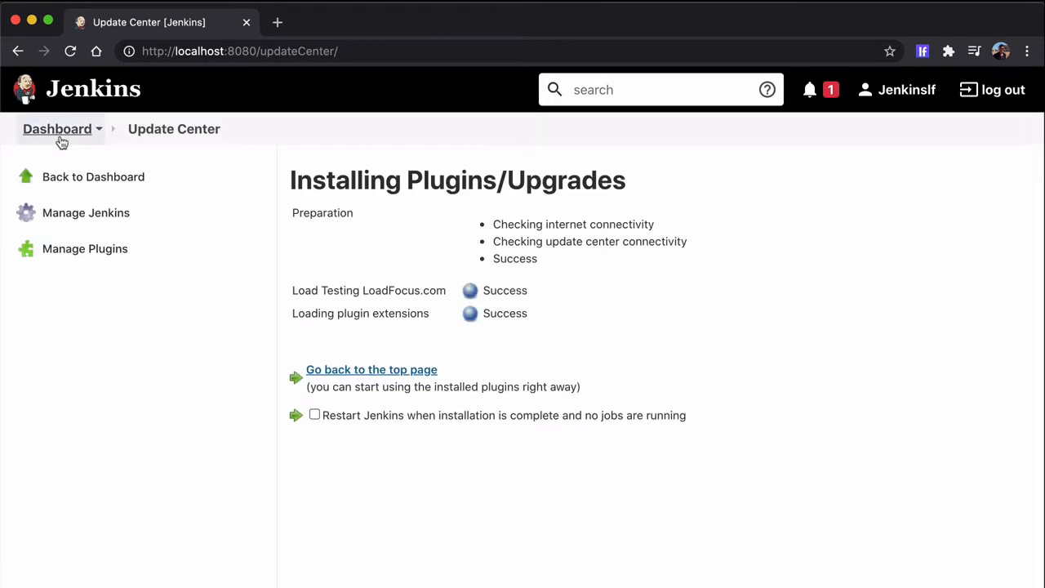
{"action": "left_click", "coordinate": [93, 177]}
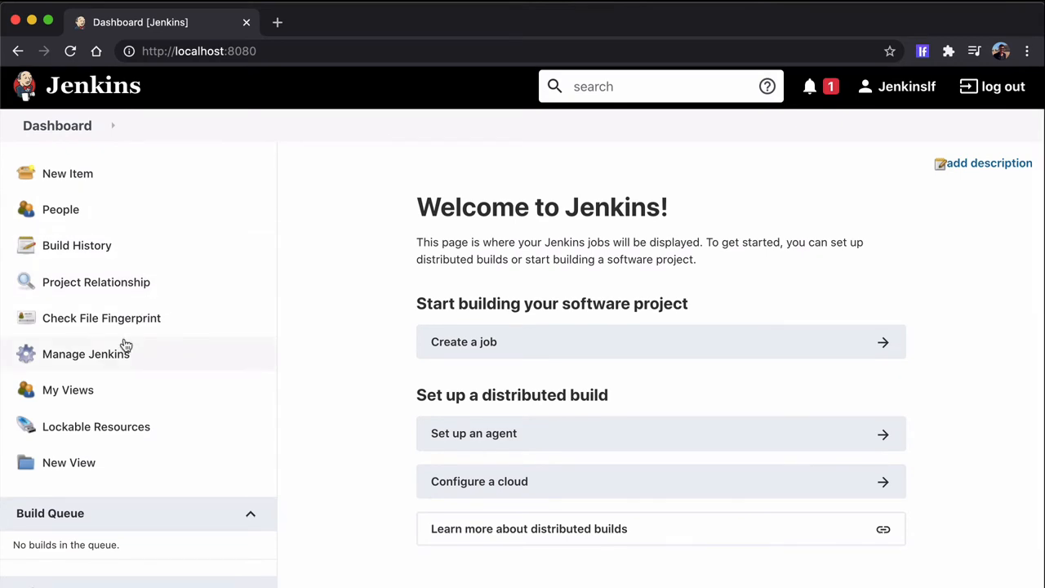
Step: Start adding a new credential in the Jenkins global credentials domain
{"action": "left_click", "coordinate": [84, 353]}
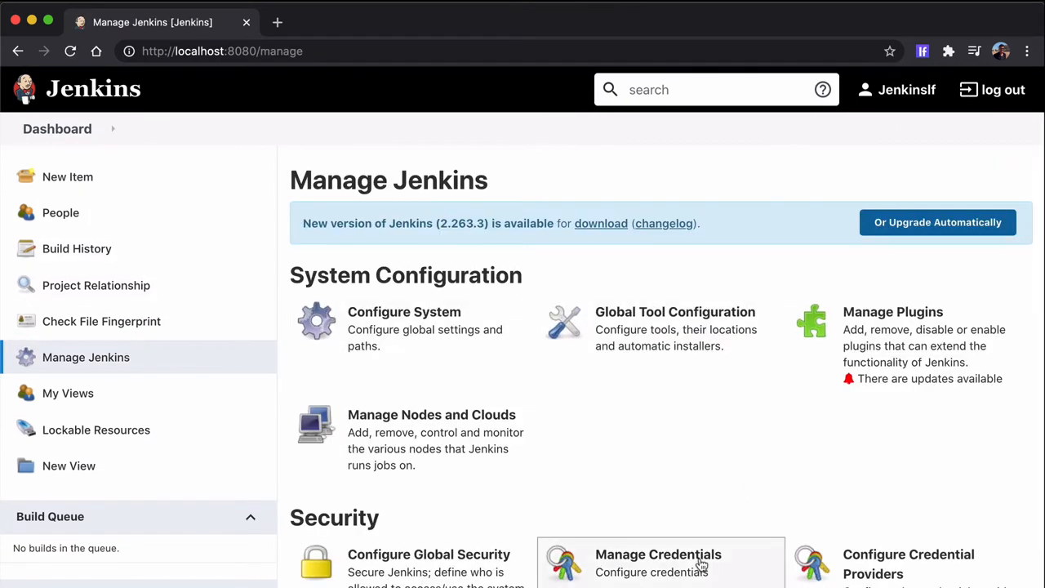
{"action": "left_click", "coordinate": [658, 561]}
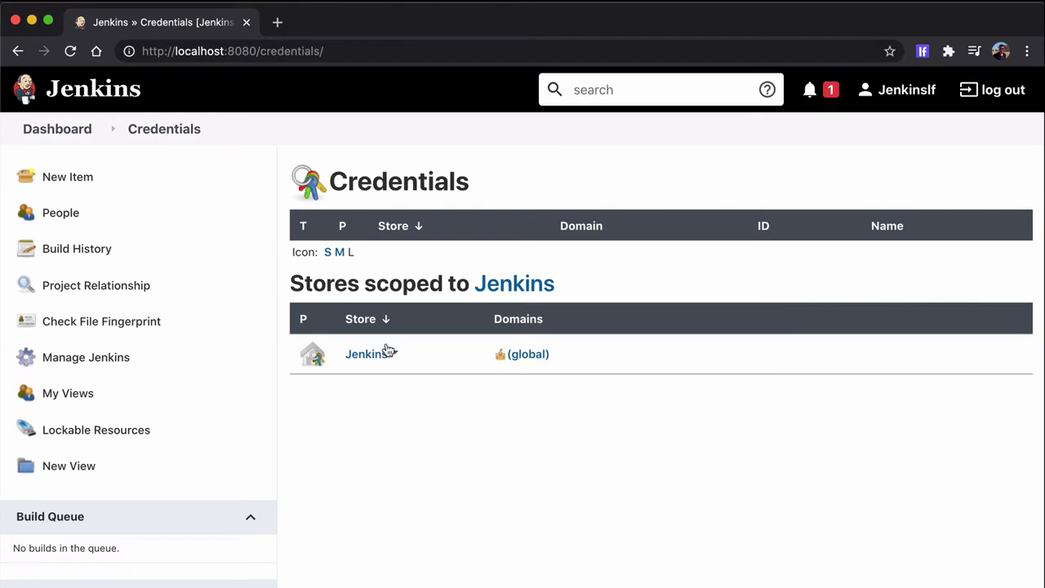
{"action": "left_click", "coordinate": [366, 352]}
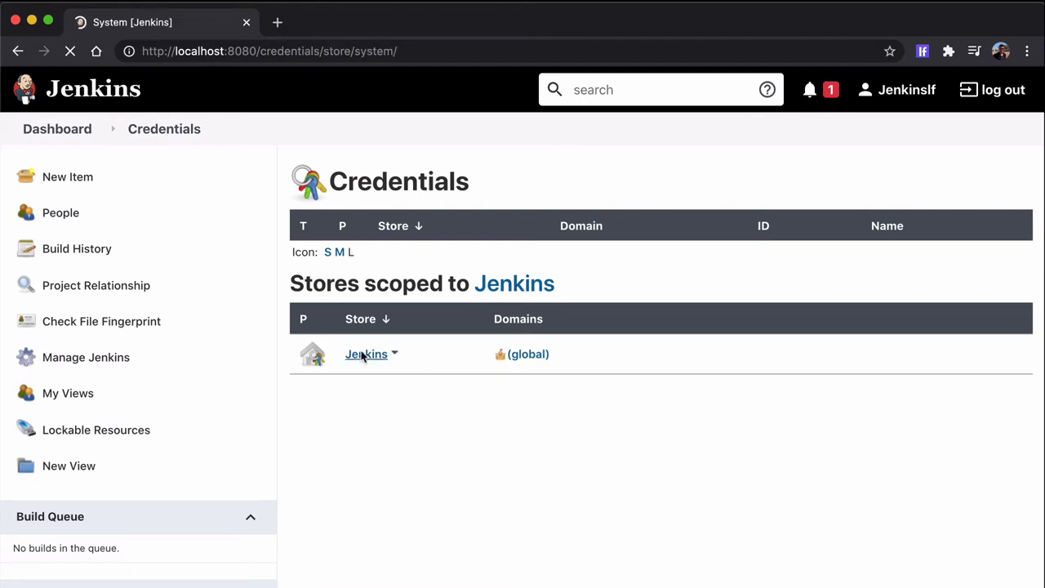
{"action": "left_click", "coordinate": [366, 353]}
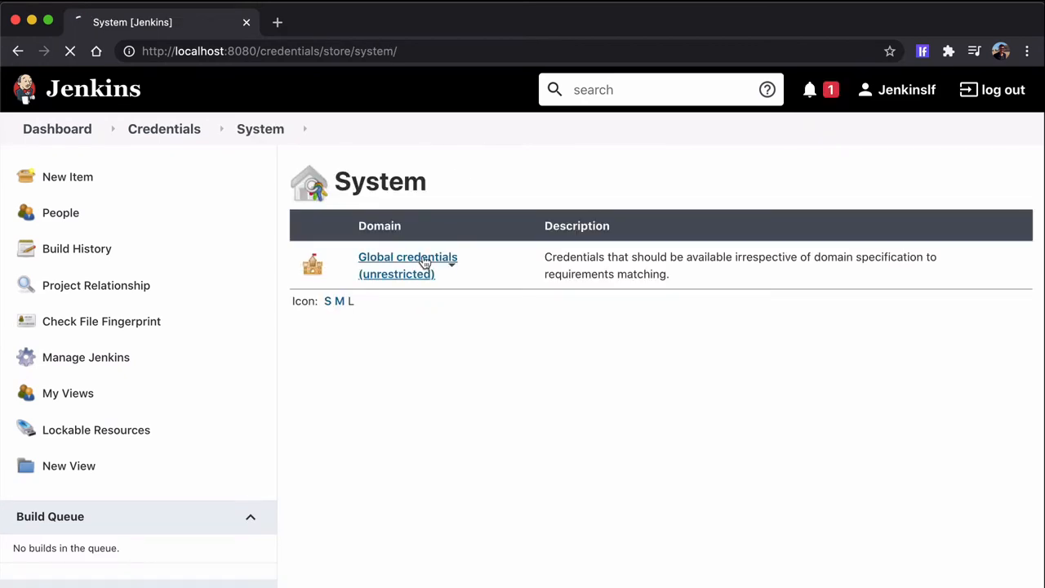
{"action": "left_click", "coordinate": [408, 256]}
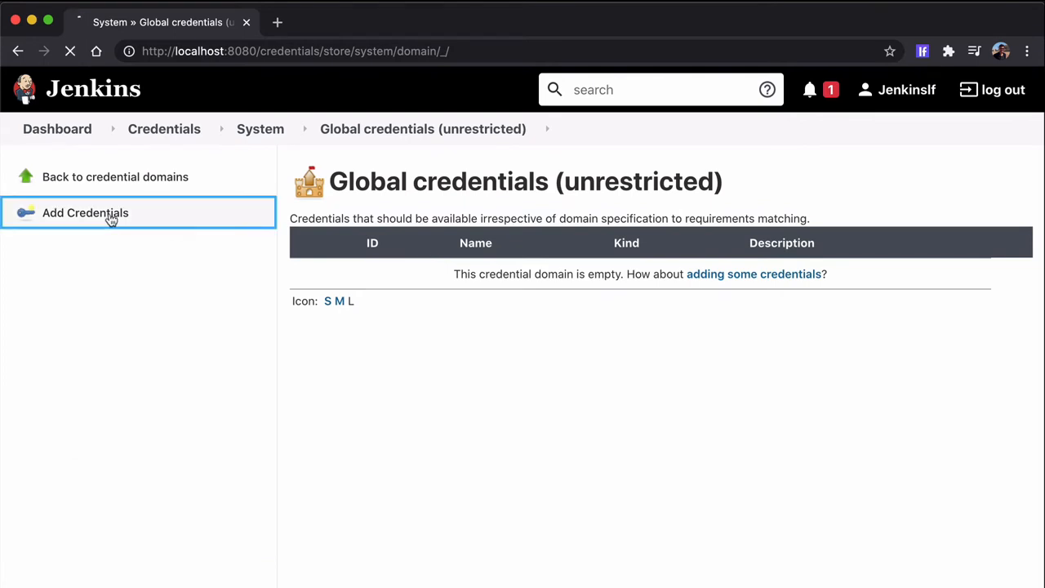
Step: Add a LoadFocus.com API key credential, verify it is valid, save it and return to the dashboard
{"action": "left_click", "coordinate": [85, 213]}
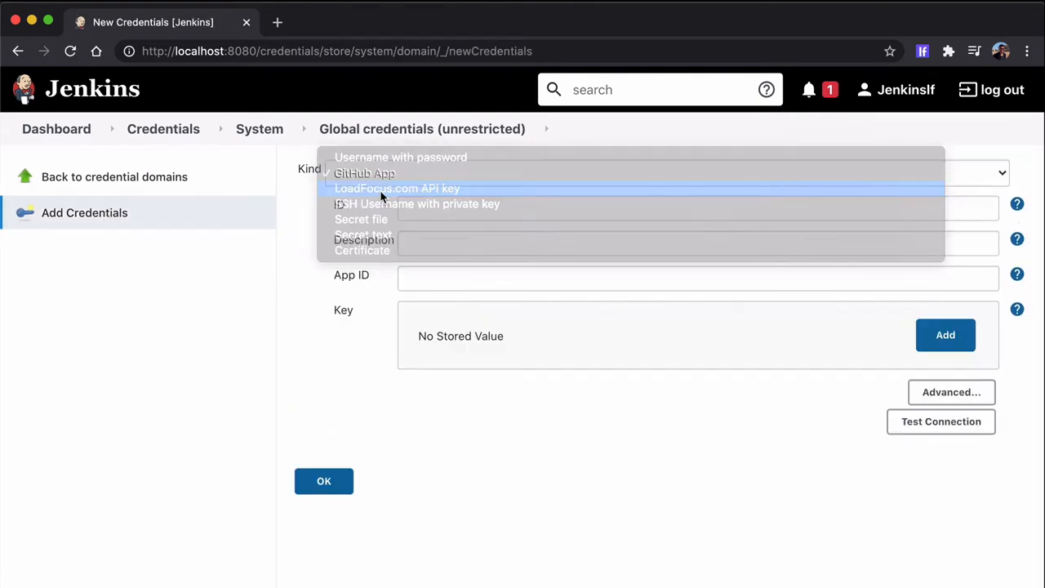
{"action": "left_click", "coordinate": [397, 188]}
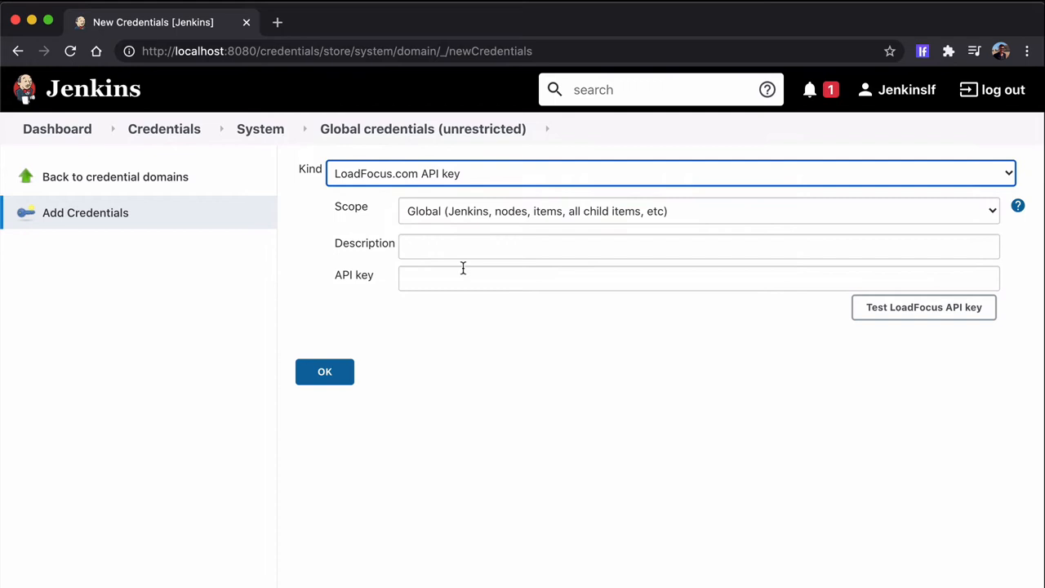
{"action": "left_click", "coordinate": [346, 20]}
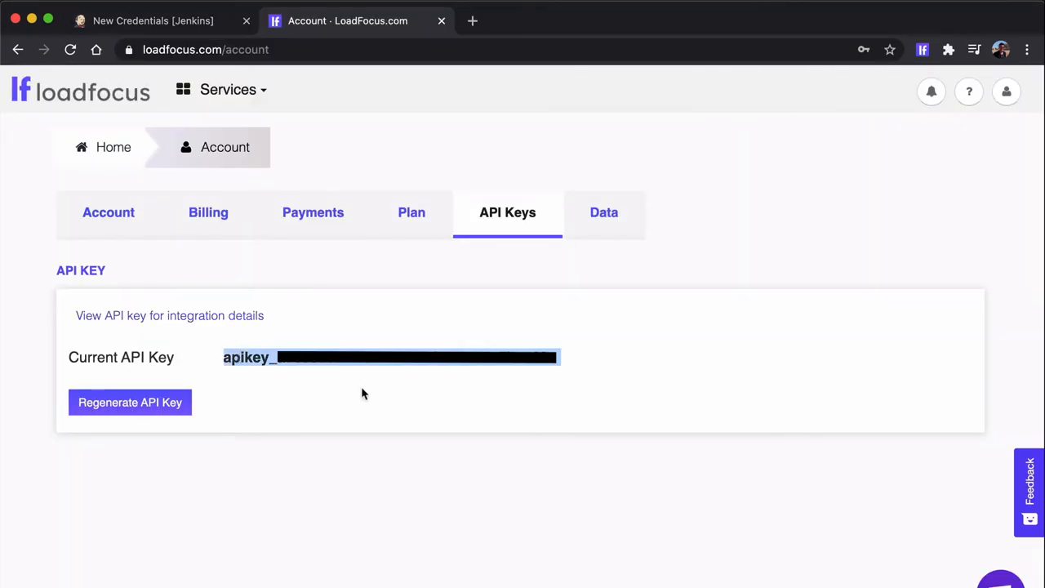
{"action": "left_click", "coordinate": [154, 21]}
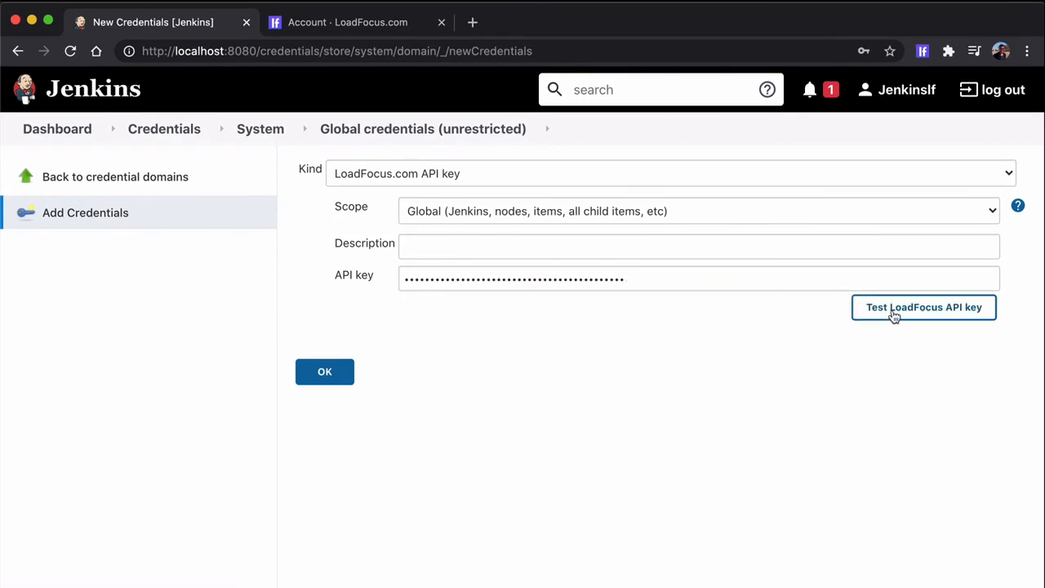
{"action": "left_click", "coordinate": [924, 307]}
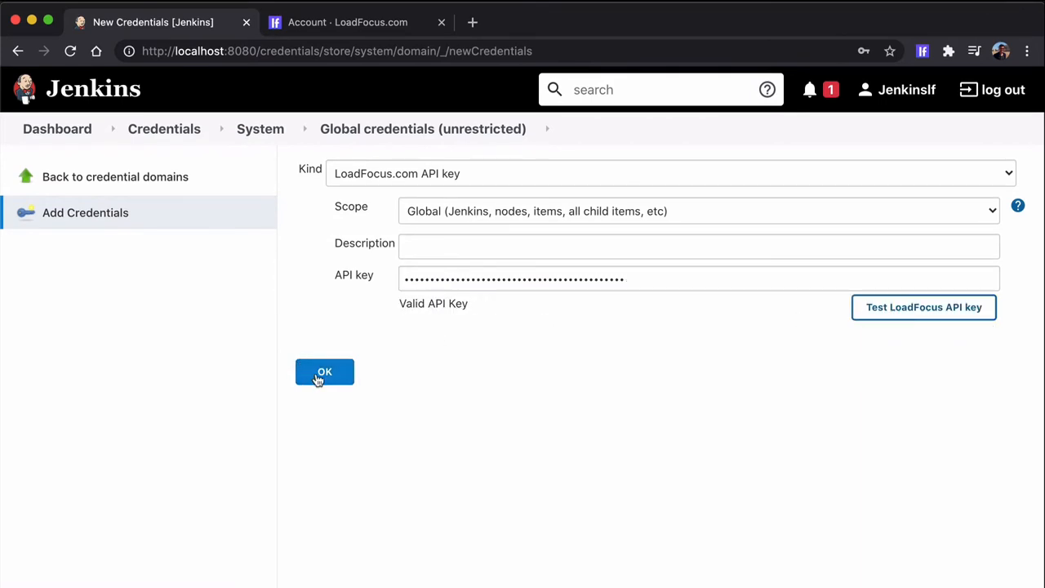
{"action": "left_click", "coordinate": [324, 372]}
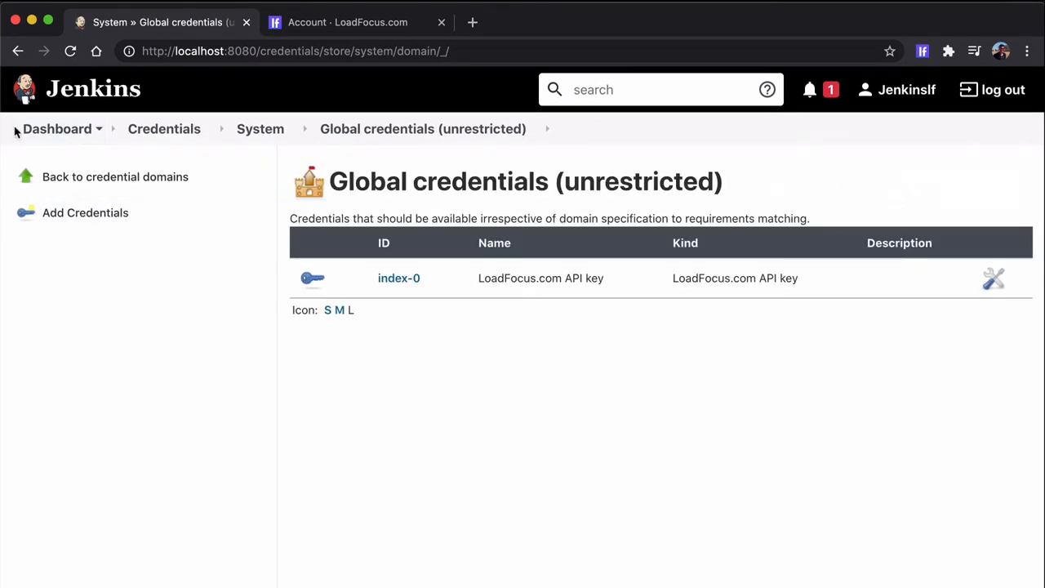
{"action": "left_click", "coordinate": [56, 127]}
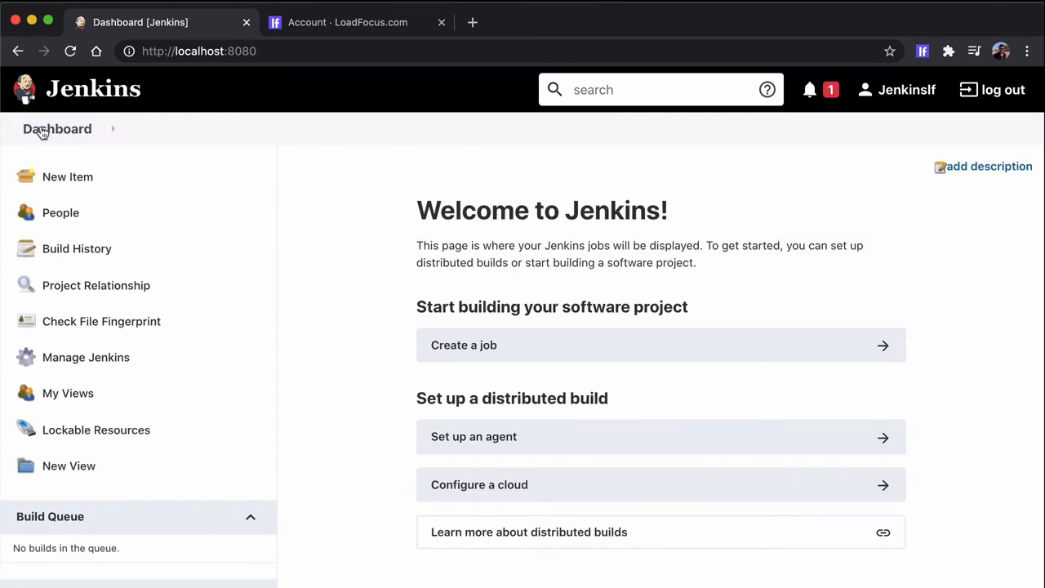
{"action": "left_click", "coordinate": [69, 177]}
{"action": "type", "text": "Load Tests"}
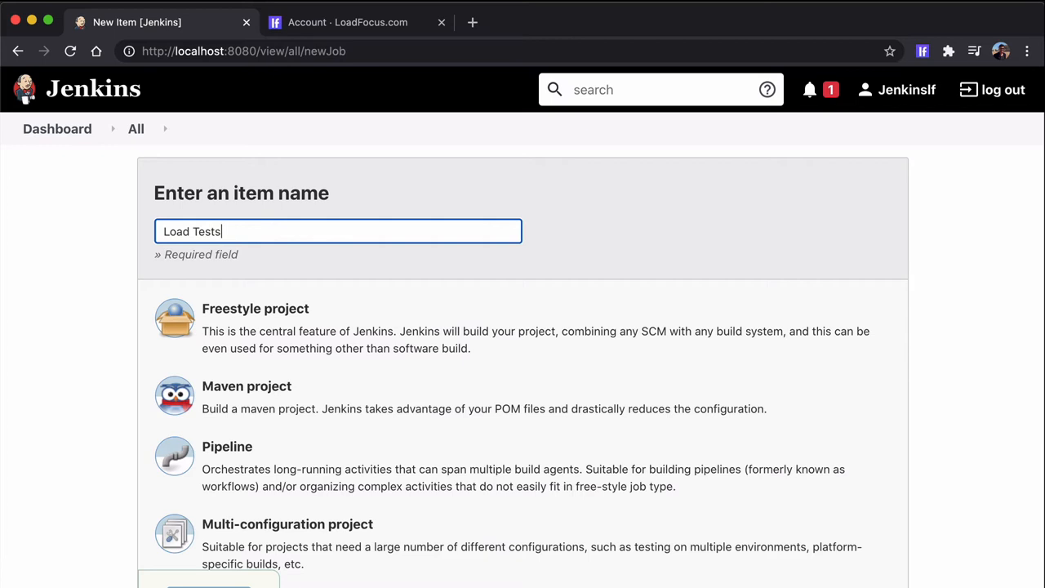
{"action": "key", "text": "Backspace"}
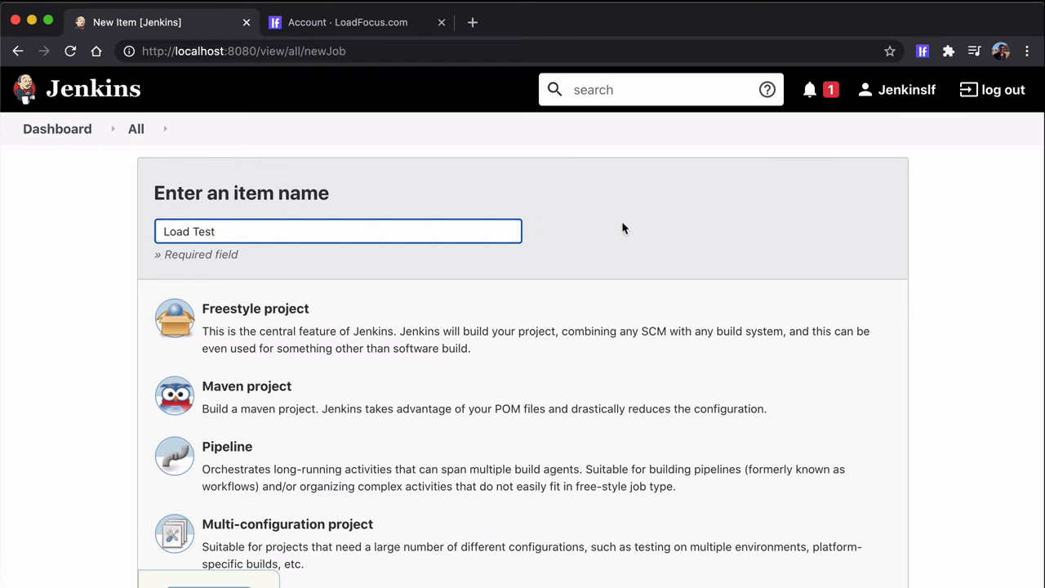
{"action": "scroll", "scroll_direction": "down", "scroll_amount": 3}
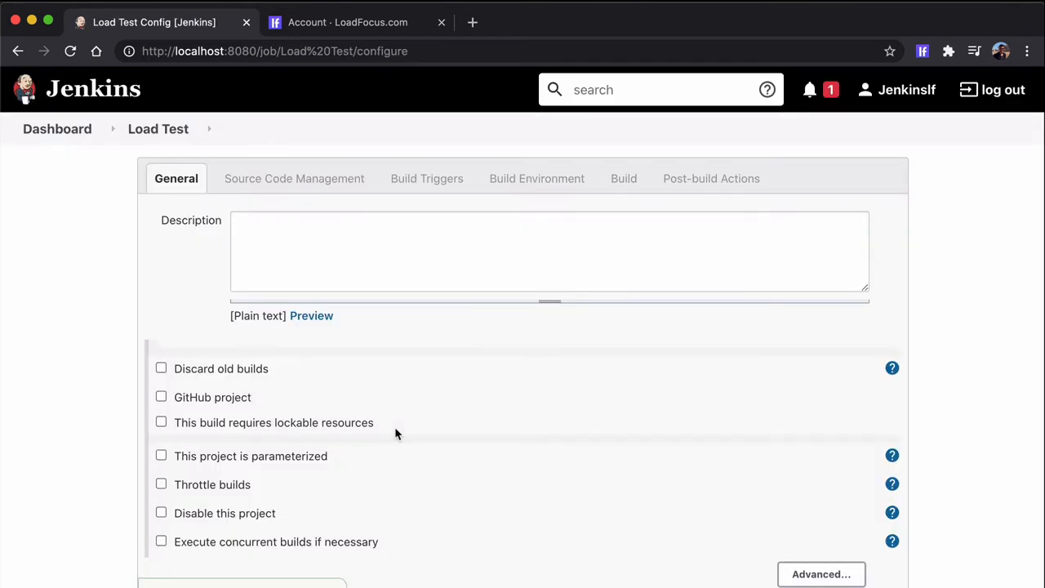
{"action": "mouse_move", "coordinate": [251, 369]}
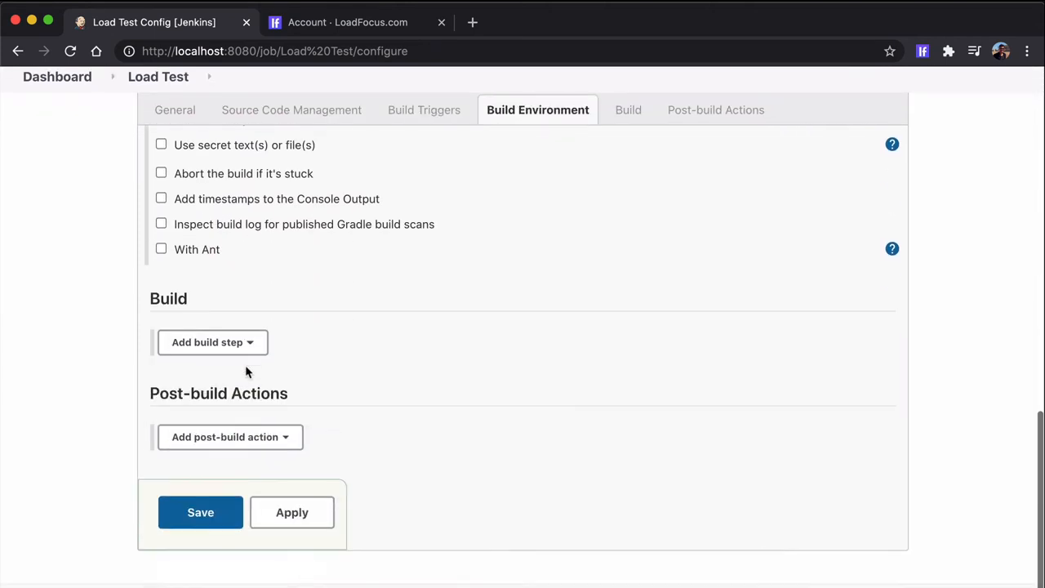
Step: Add 'Load Testing by LoadFocus.com' as a post-build action for the job
{"action": "left_click", "coordinate": [229, 436]}
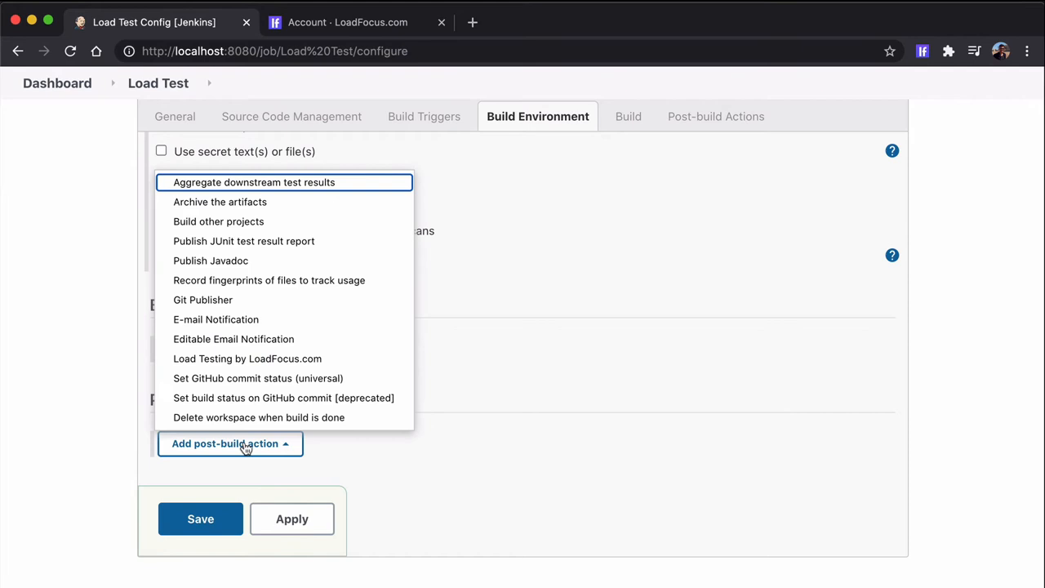
{"action": "left_click", "coordinate": [248, 359]}
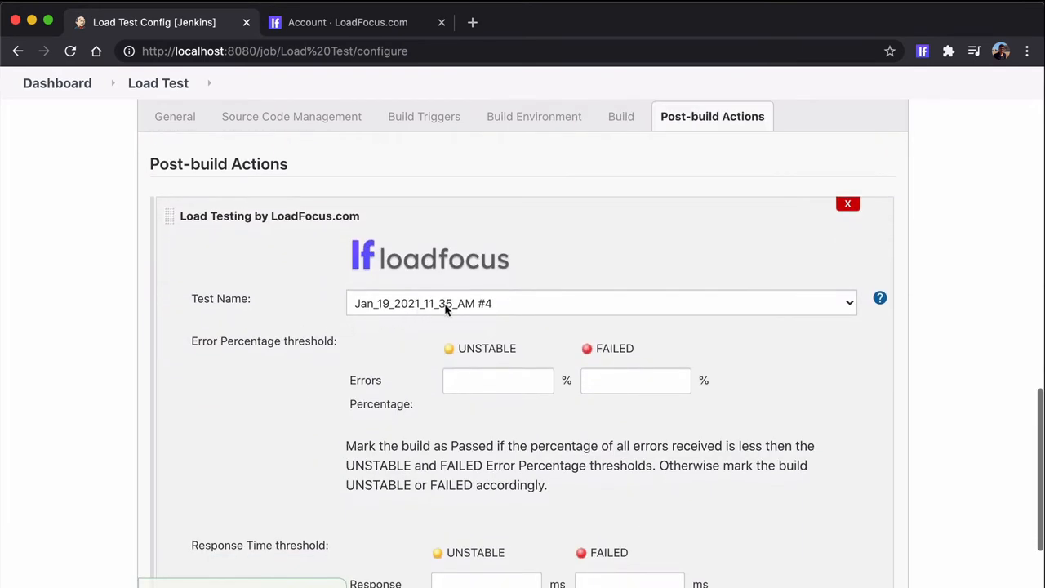
{"action": "mouse_move", "coordinate": [517, 366]}
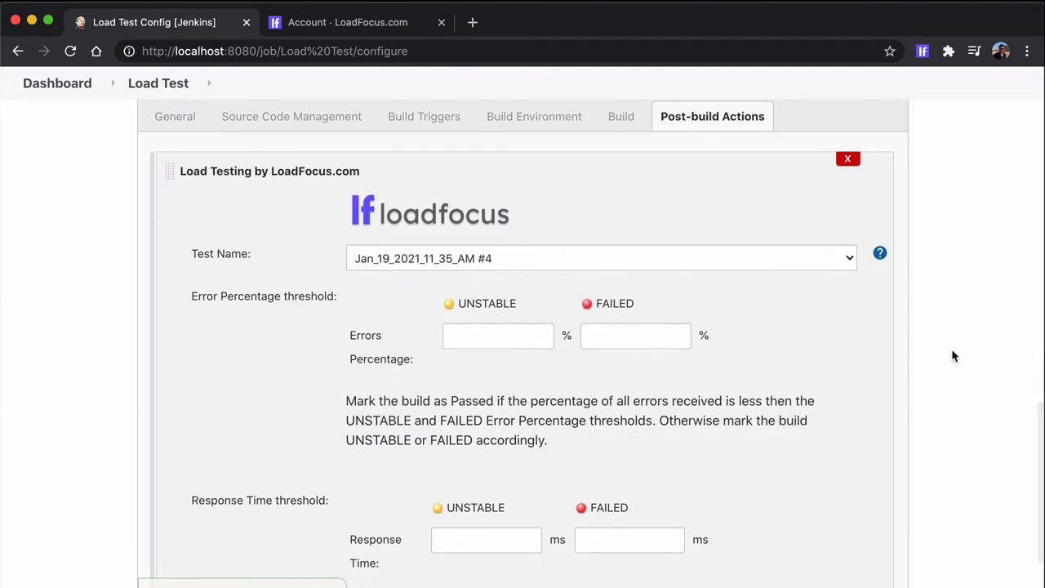
{"action": "scroll", "scroll_direction": "down", "scroll_amount": 3}
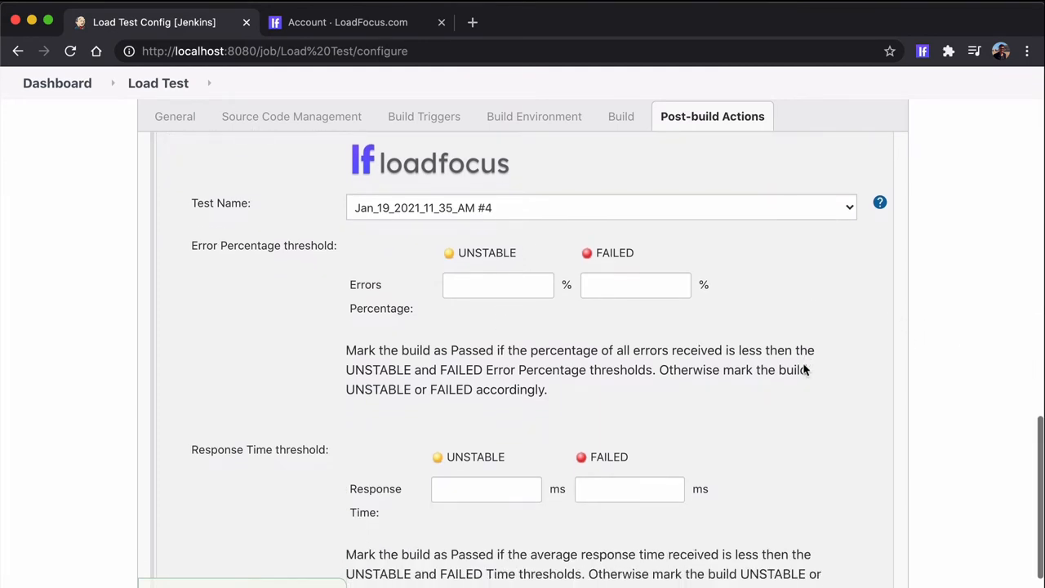
Step: Set error thresholds 3% and 5% and response-time thresholds 700 and 2000 ms, then save the job
{"action": "left_click", "coordinate": [498, 285]}
{"action": "type", "text": "3"}
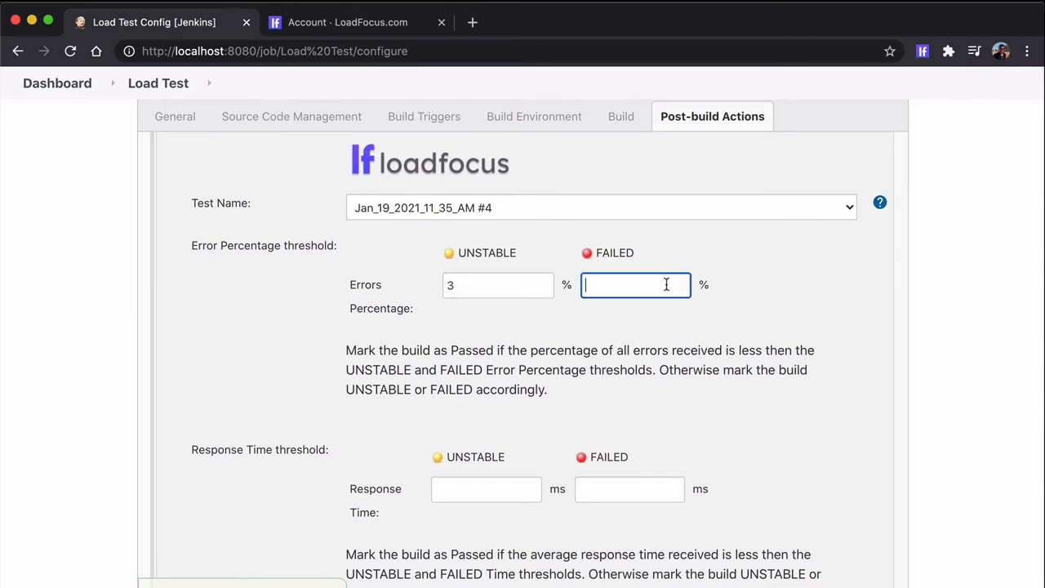
{"action": "type", "text": "5"}
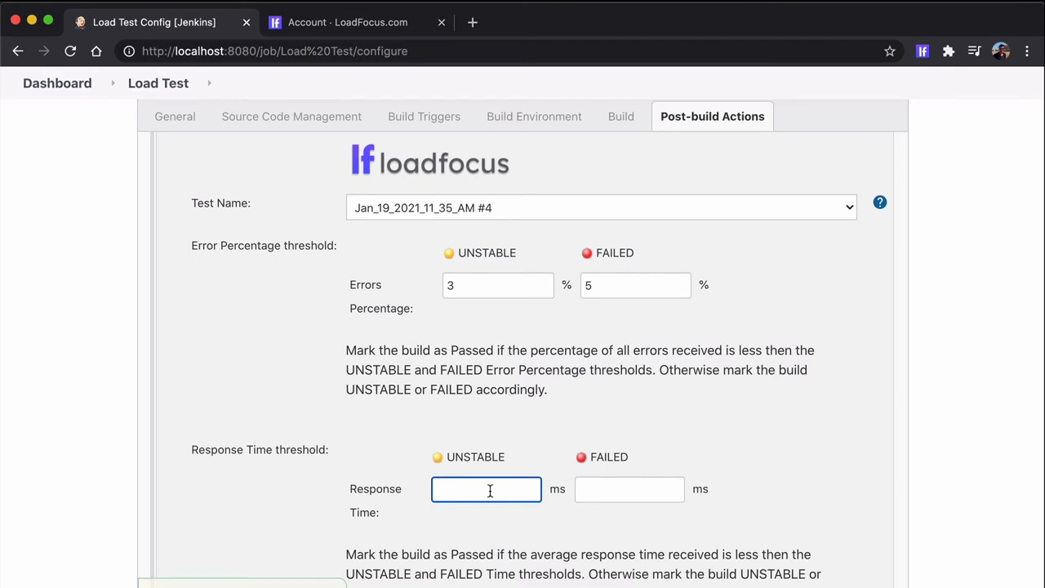
{"action": "type", "text": "700"}
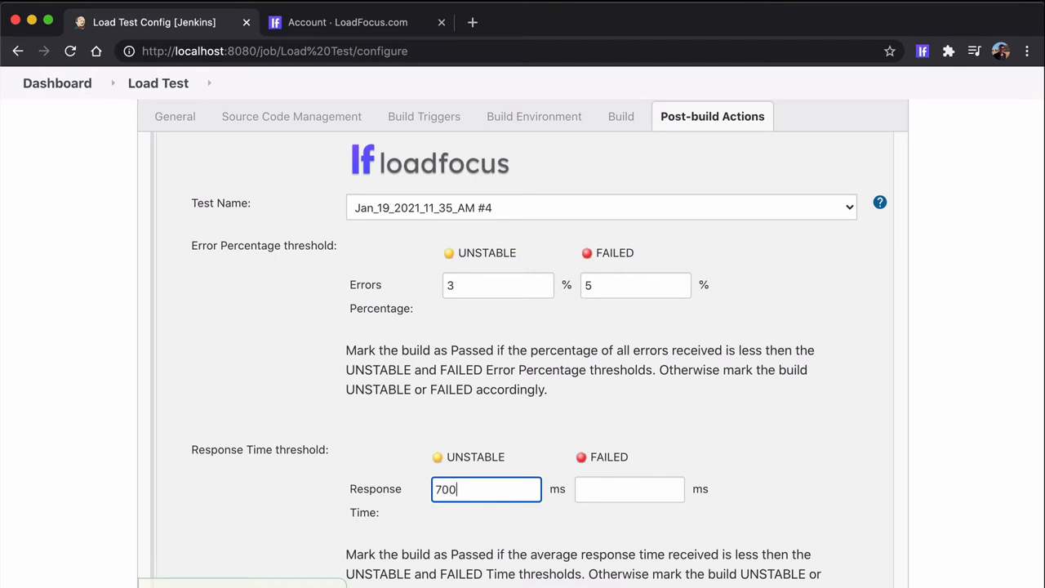
{"action": "type", "text": "2000"}
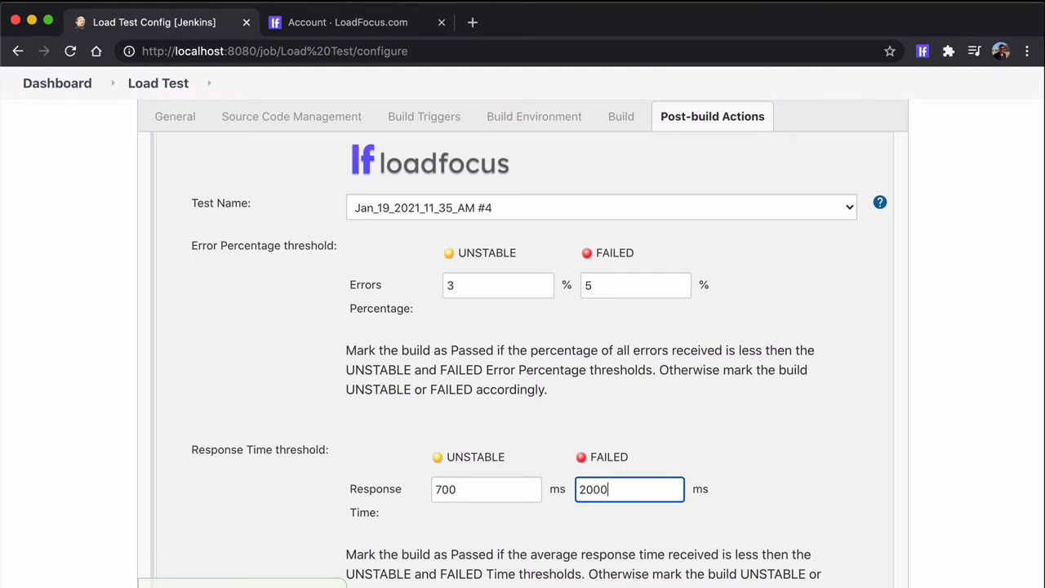
{"action": "scroll", "scroll_direction": "down", "scroll_amount": 3}
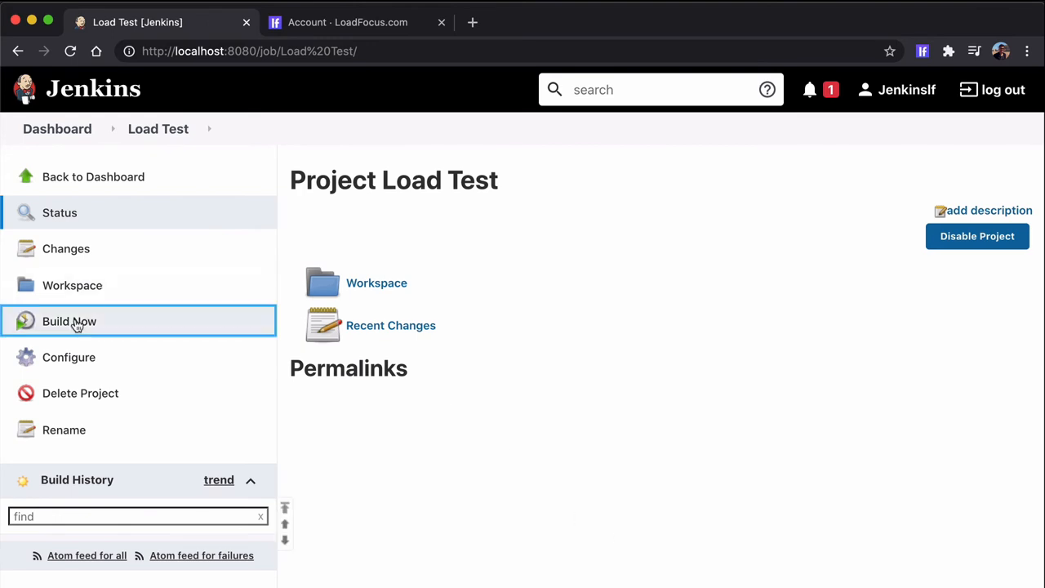
Step: Build the Load Test job and view its console output reporting 67.0 ms response time and 0.0% errors
{"action": "left_click", "coordinate": [69, 320]}
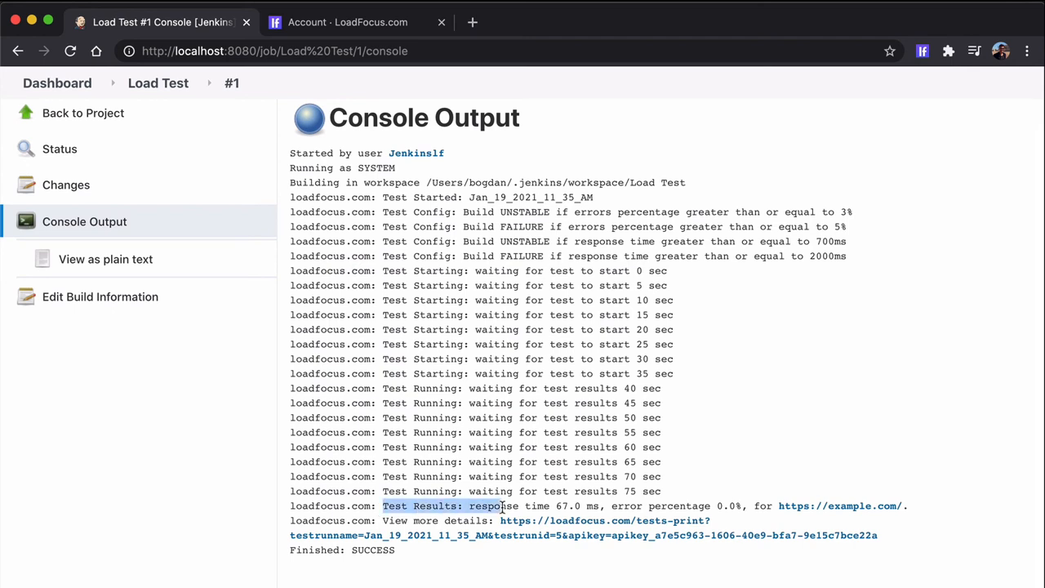
{"action": "double_click", "coordinate": [575, 506]}
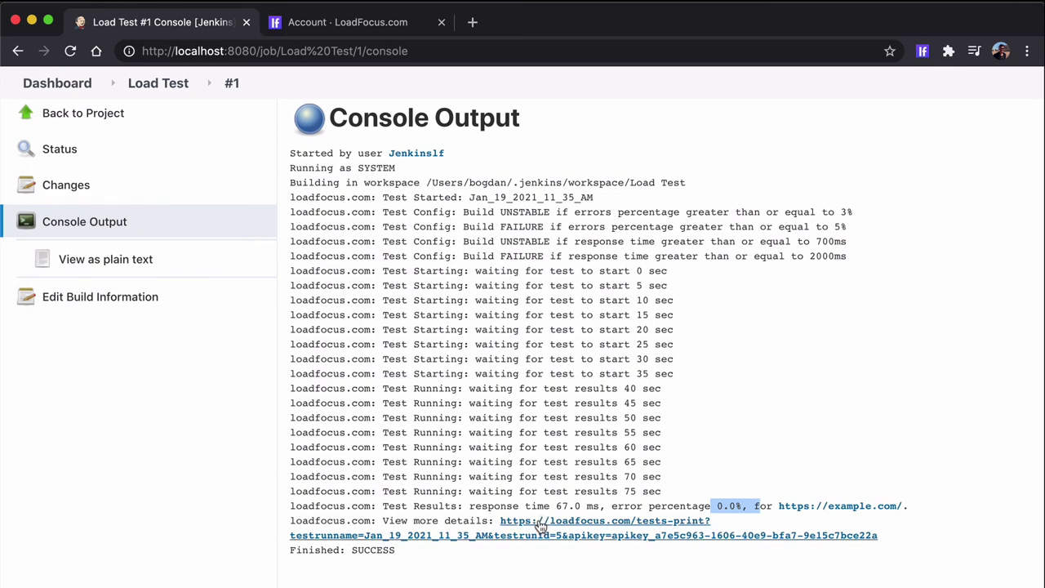
Step: Browse the LoadFocus report's timeline chart down to raw granularity with the Min response time series shown
{"action": "left_click", "coordinate": [604, 519]}
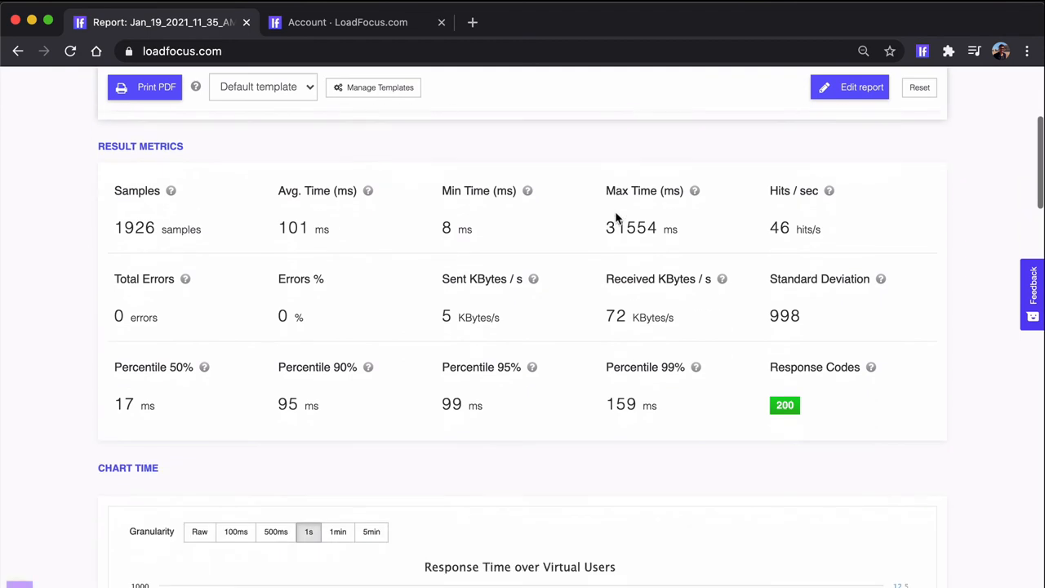
{"action": "scroll", "scroll_direction": "down", "scroll_amount": 3}
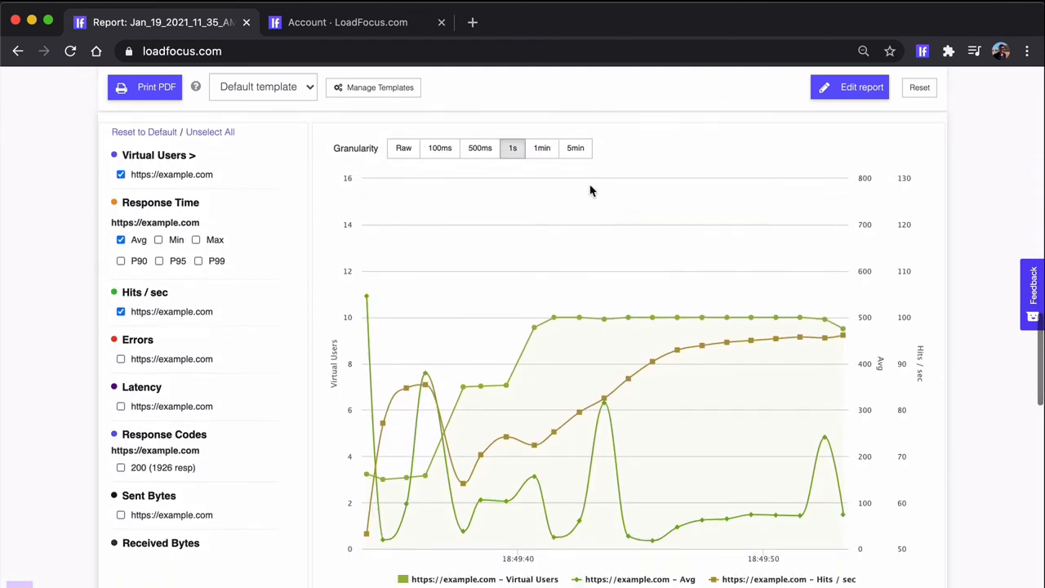
{"action": "left_click", "coordinate": [513, 147]}
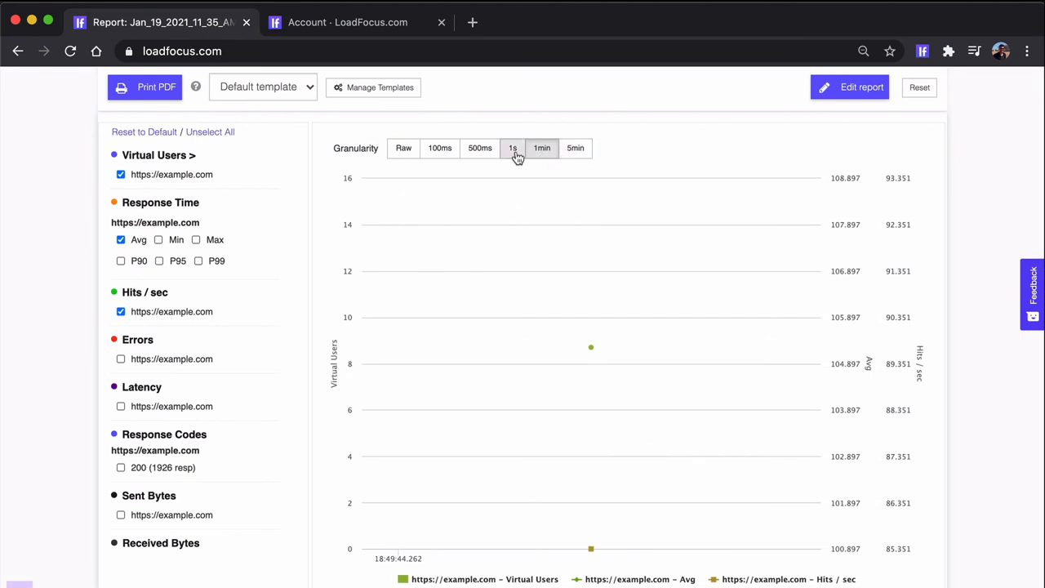
{"action": "left_click", "coordinate": [480, 147]}
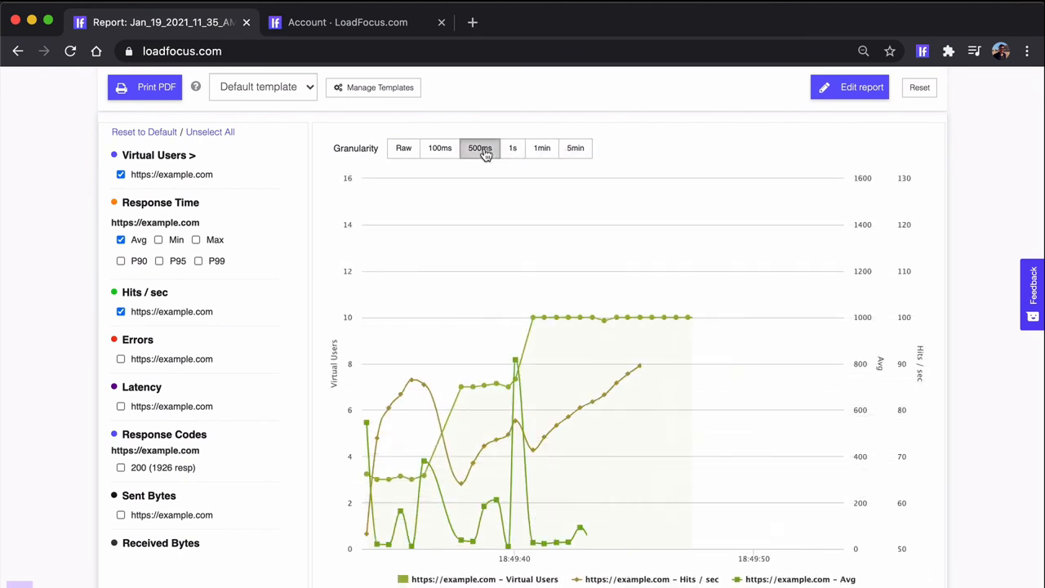
{"action": "left_click", "coordinate": [403, 147]}
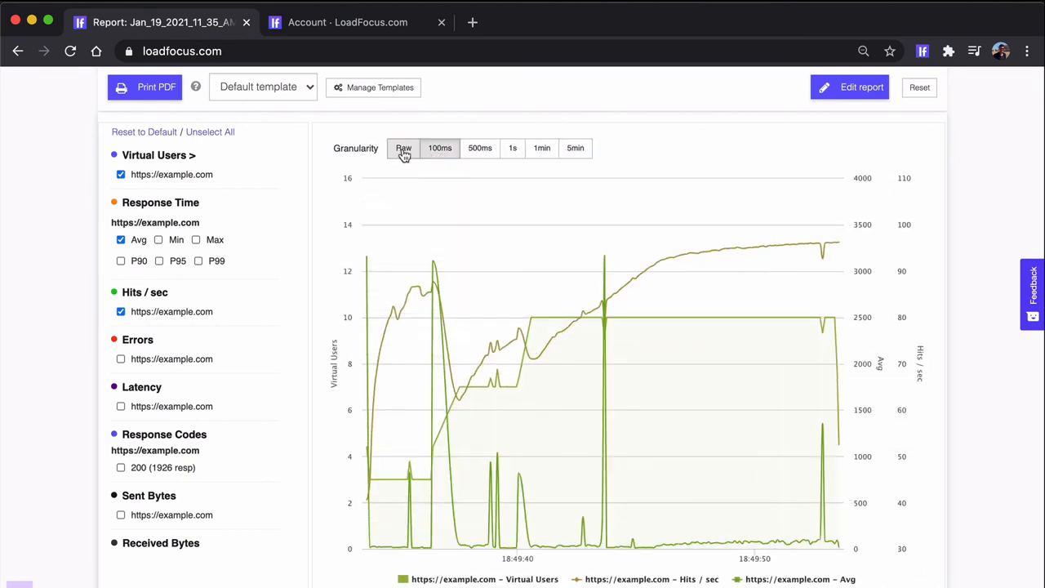
{"action": "left_click", "coordinate": [404, 147]}
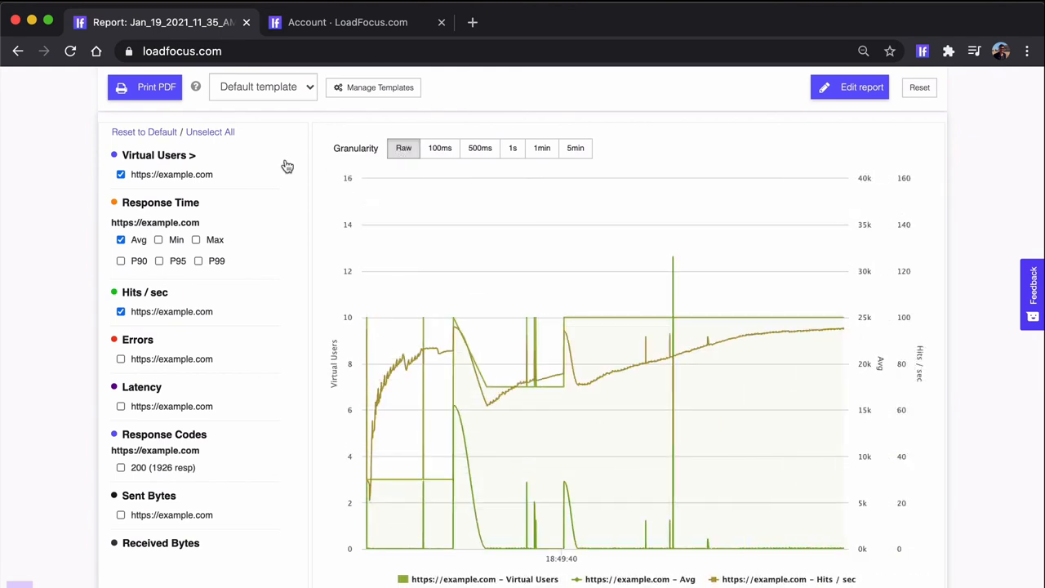
{"action": "left_click", "coordinate": [159, 238]}
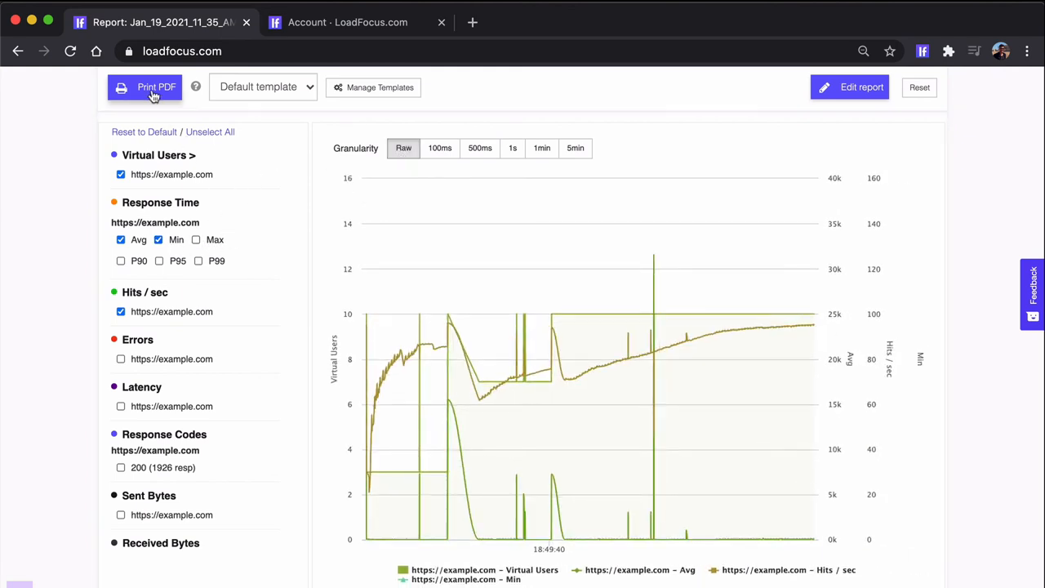
Step: Print the report to a four-page PDF preview
{"action": "left_click", "coordinate": [144, 89]}
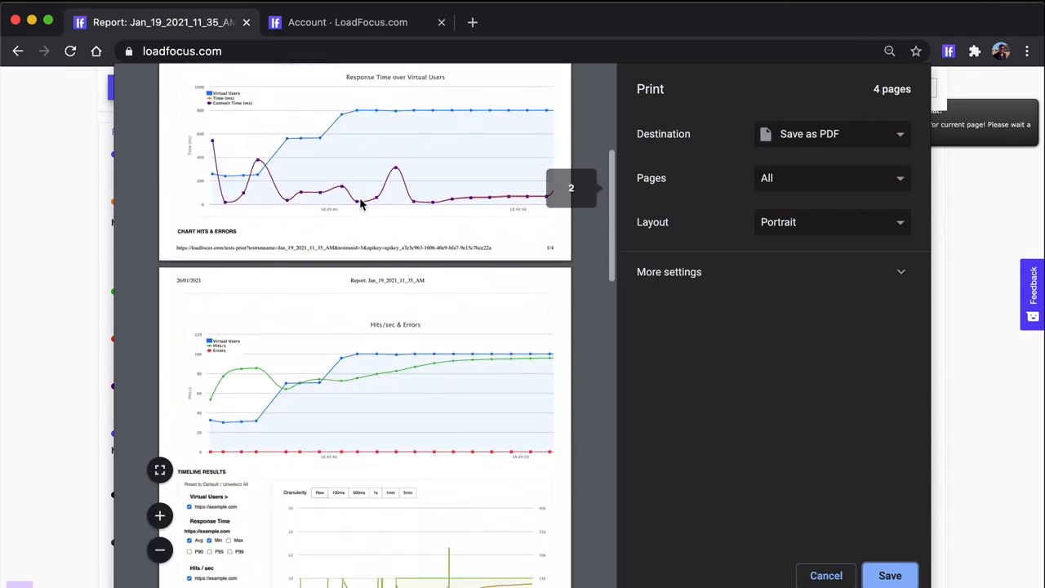
{"action": "scroll", "scroll_direction": "down", "scroll_amount": 3}
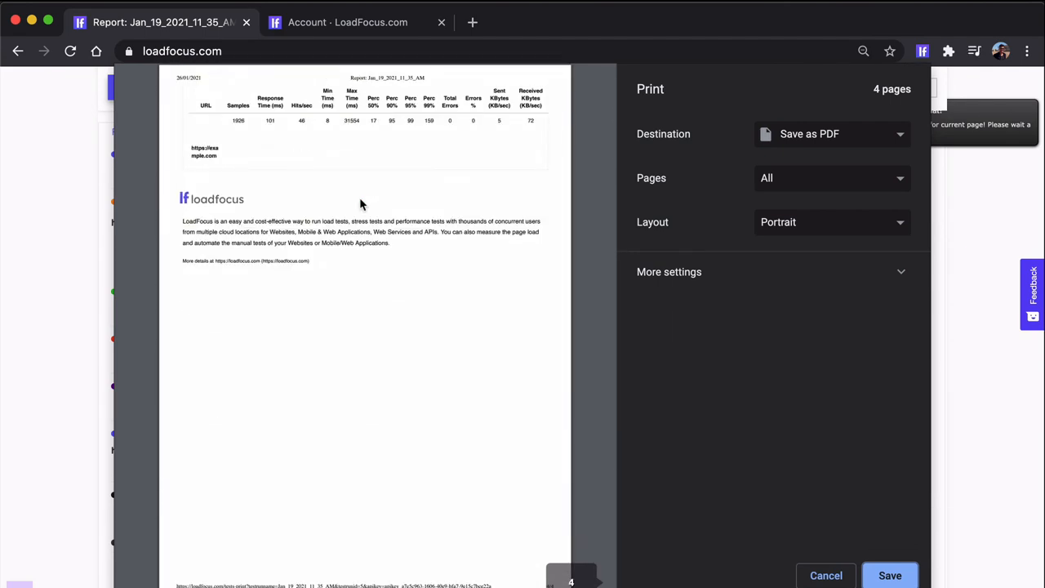